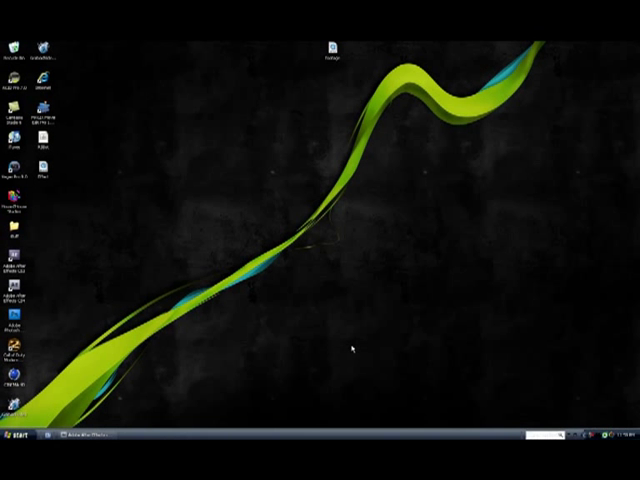
mouse_move(264, 318)
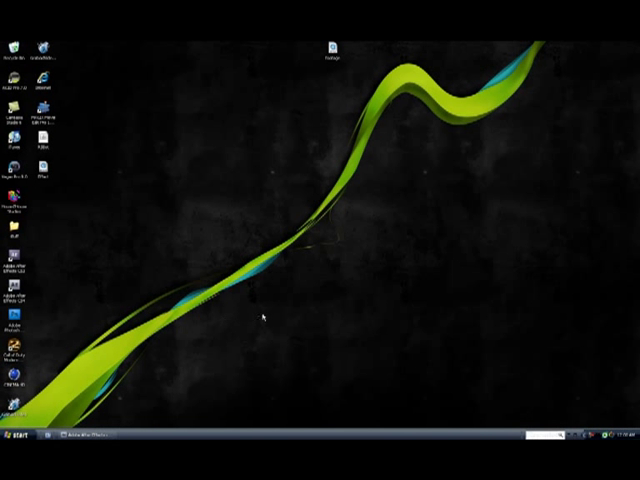
mouse_move(228, 330)
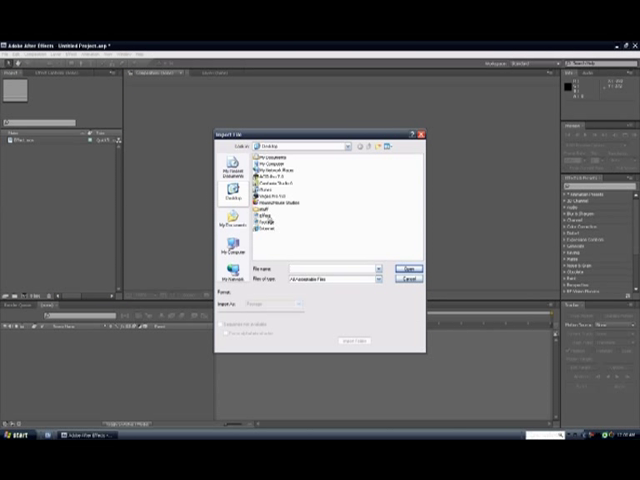
- Import the Effect clip from the Desktop into the project
click(266, 216)
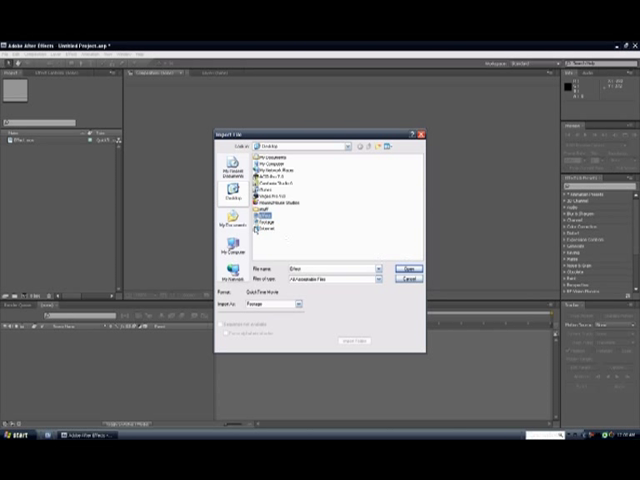
click(407, 267)
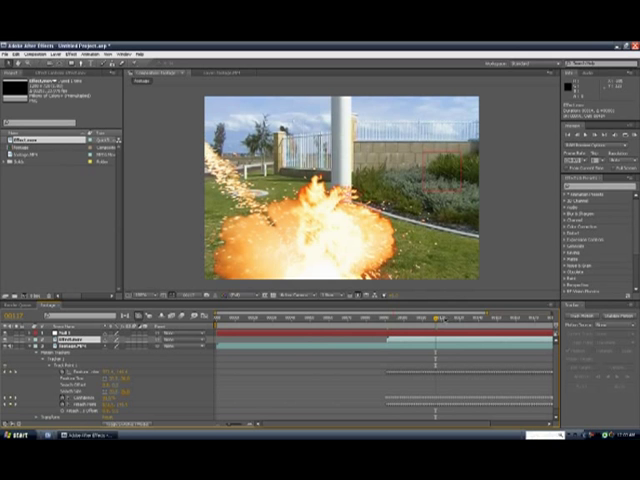
click(388, 322)
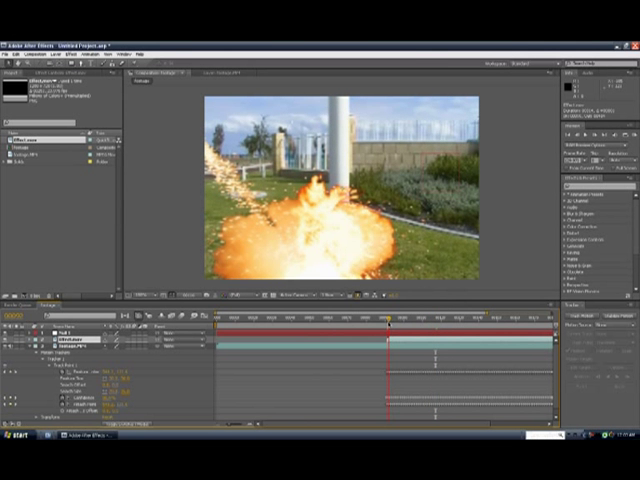